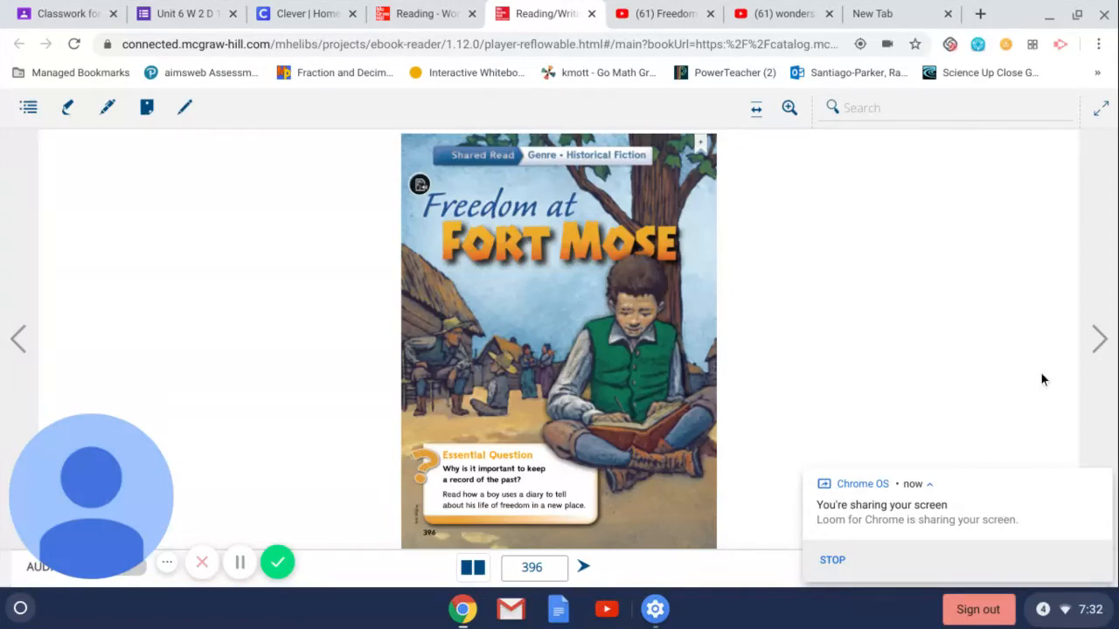
mouse_move(1100, 339)
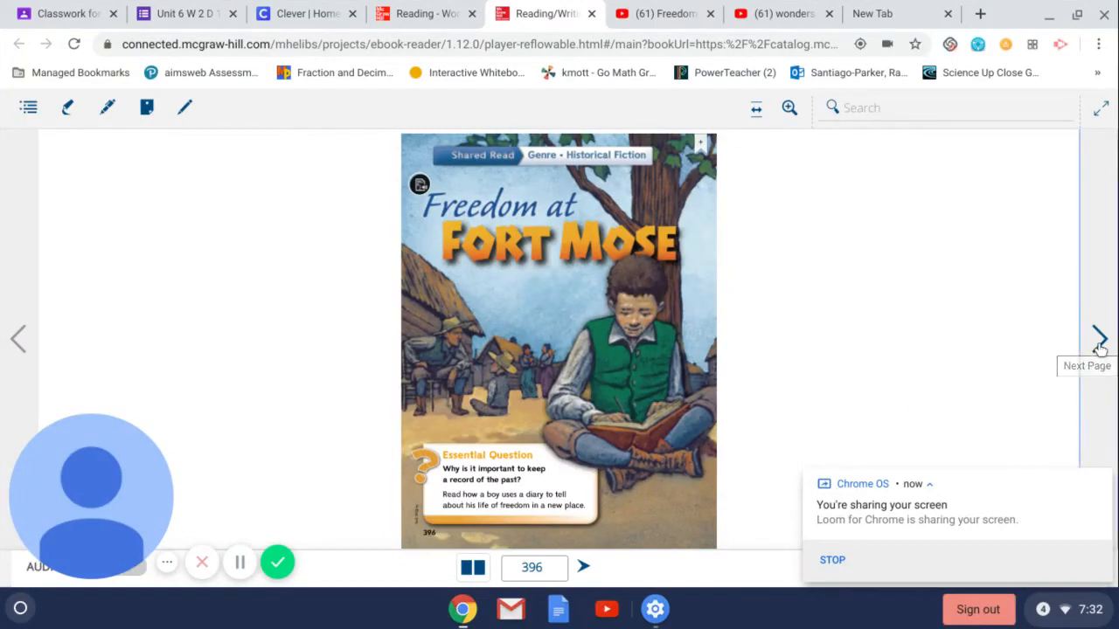
Turn from the title page to page 397, then on to page 398 after reading the 17th September 1754 entry
left_click(1100, 339)
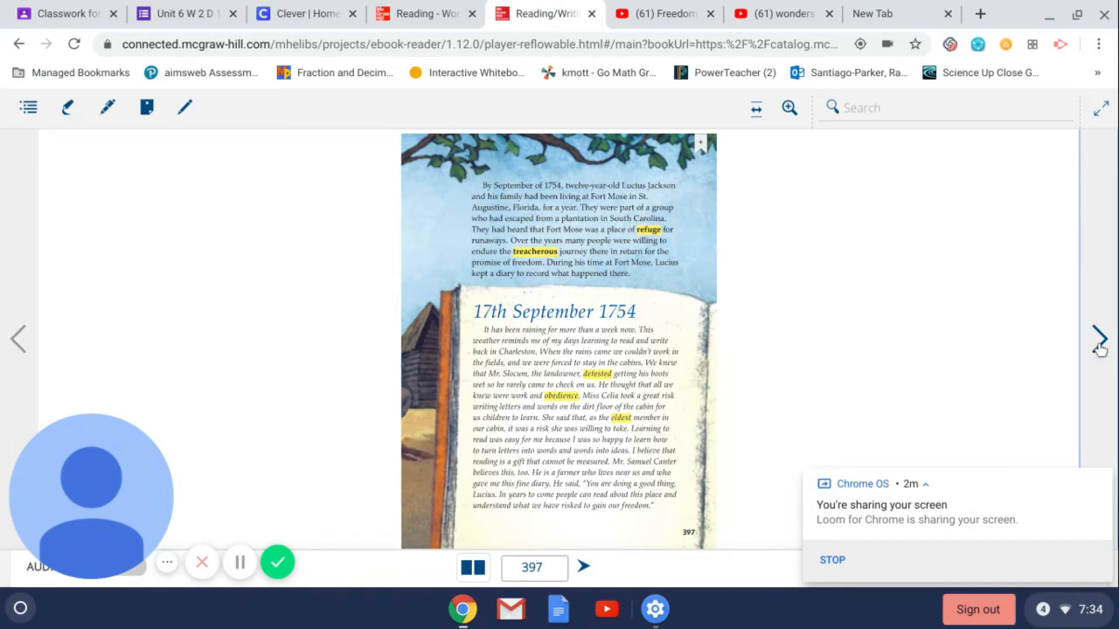
left_click(1100, 339)
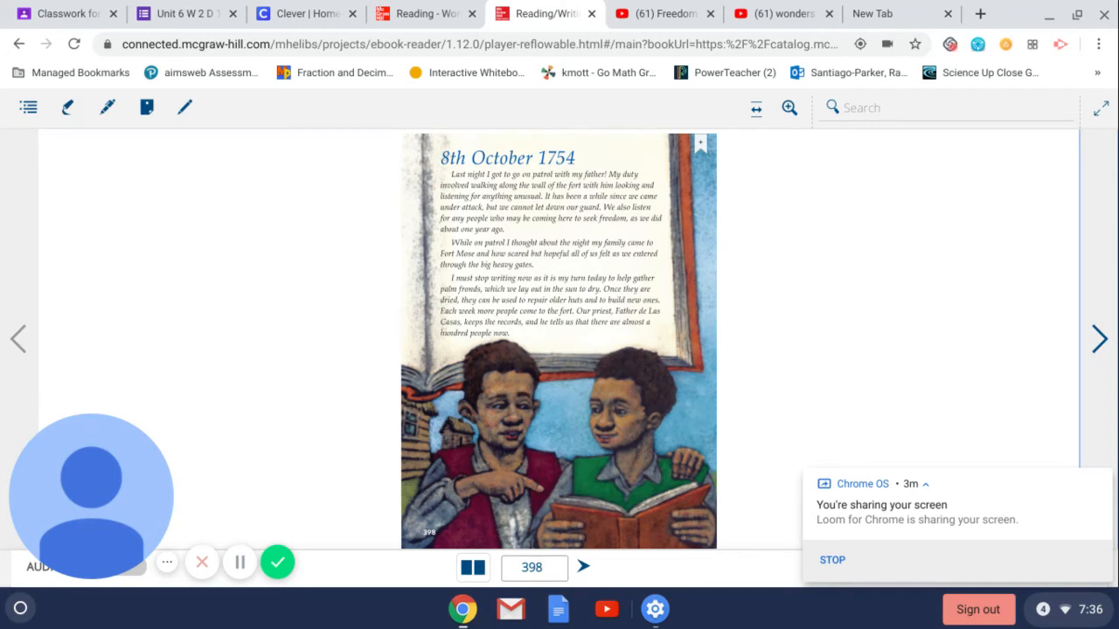
Turn to page 399, the 26th October 1754 entry, after reading page 398 aloud
left_click(1099, 339)
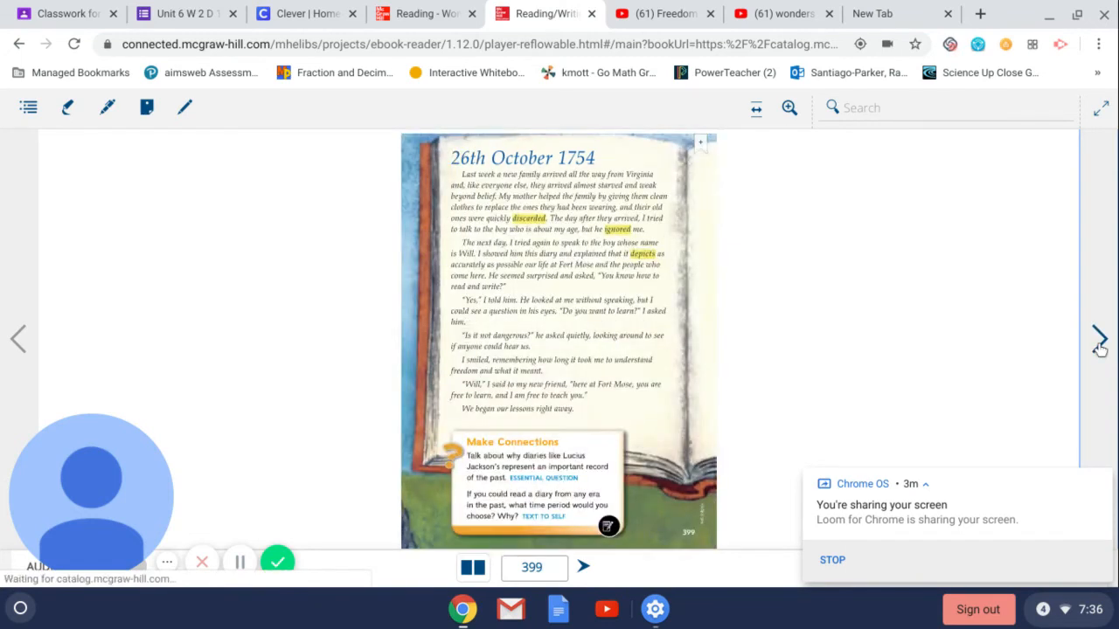